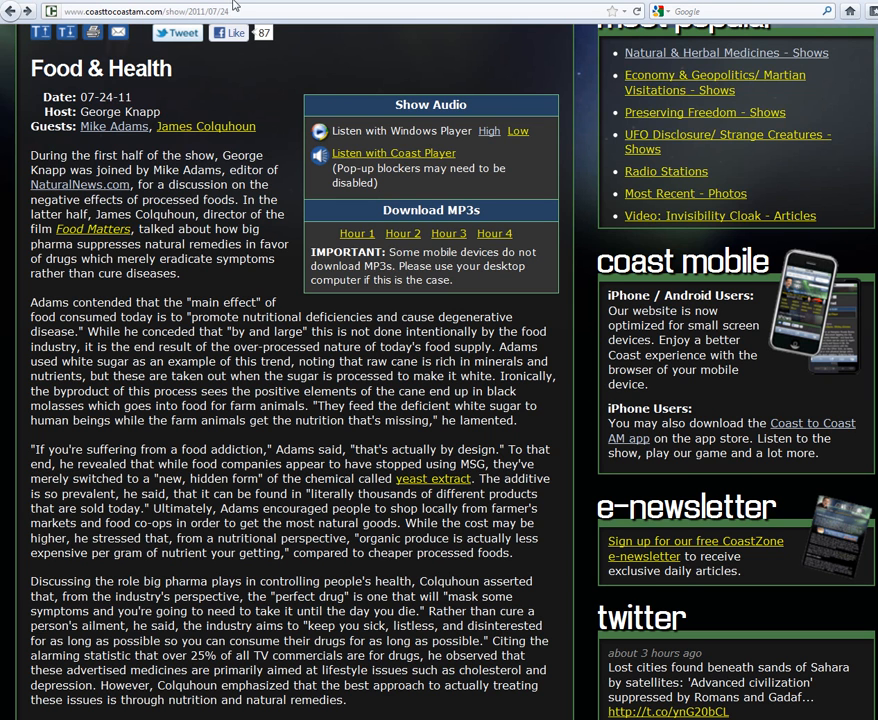
{"action": "mouse_move", "coordinate": [107, 137]}
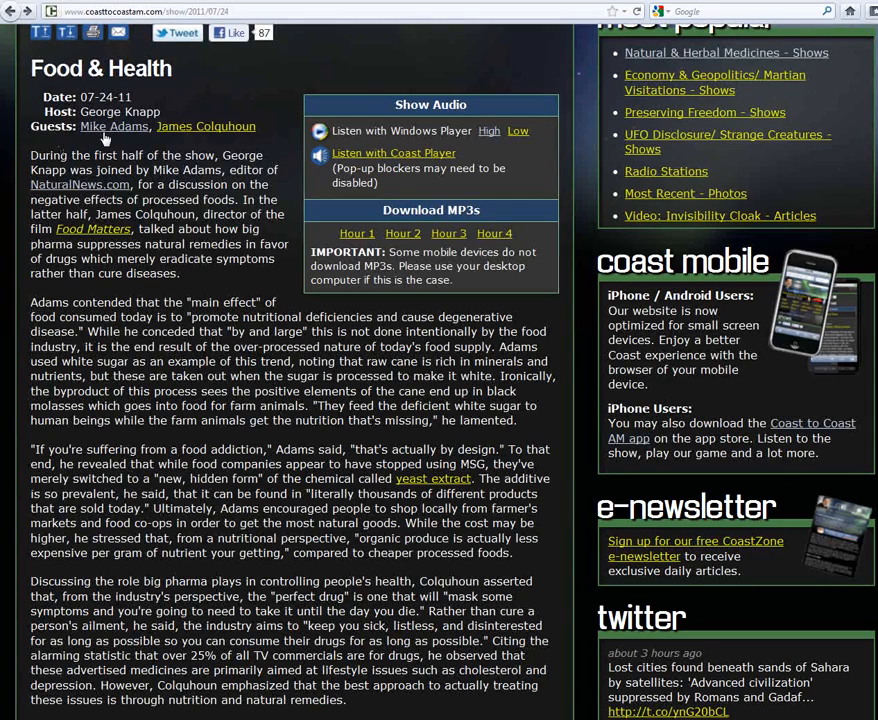
Open Mike Adams' guest profile from the Food & Health show's Guests list
{"action": "left_click", "coordinate": [114, 126]}
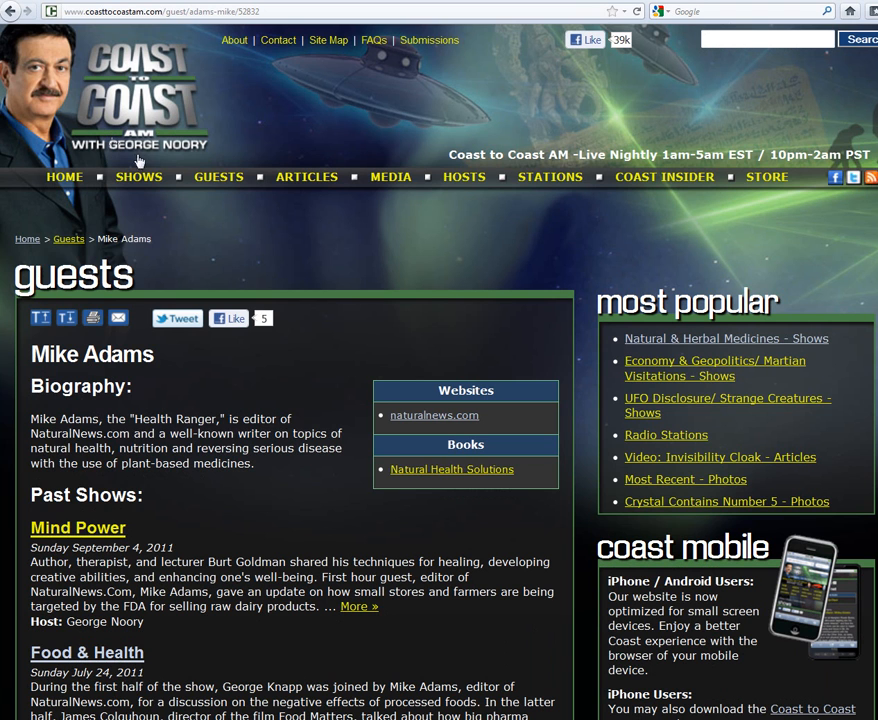
{"action": "mouse_move", "coordinate": [224, 452]}
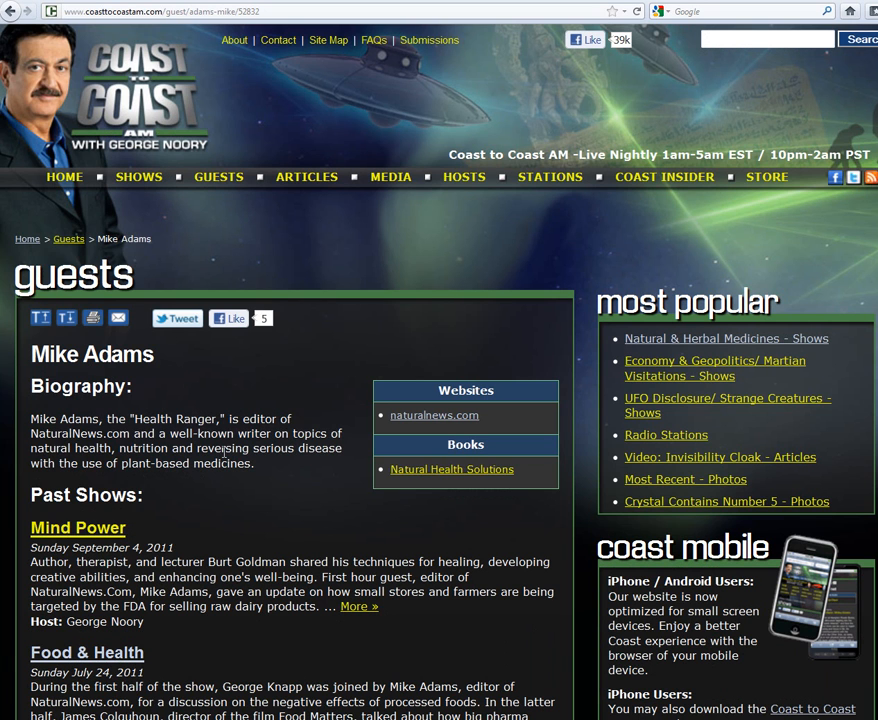
Select part of Mike Adams' biography text on his guest page
{"action": "left_click_drag", "start_coordinate": [60, 418], "coordinate": [253, 463]}
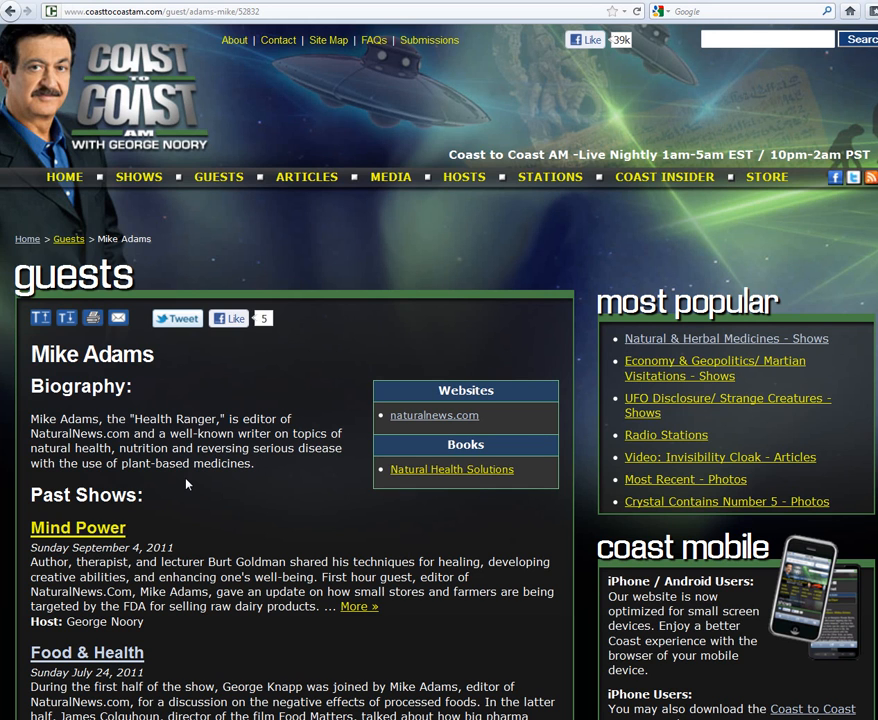
{"action": "mouse_move", "coordinate": [25, 119]}
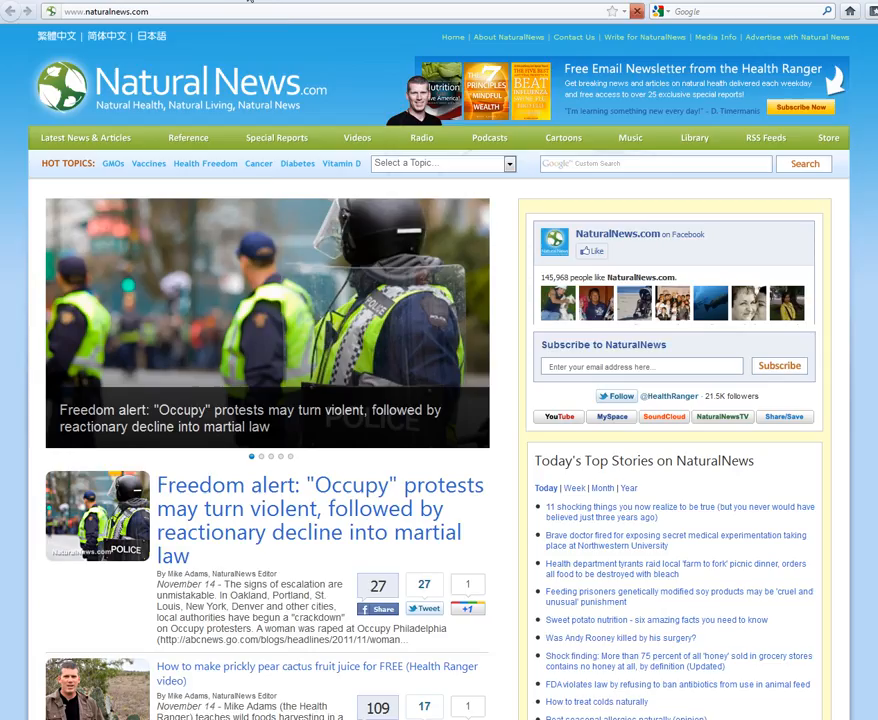
Scroll past the slideshow to the article list beginning with the Occupy protests story
{"action": "scroll", "scroll_direction": "down", "scroll_amount": 3}
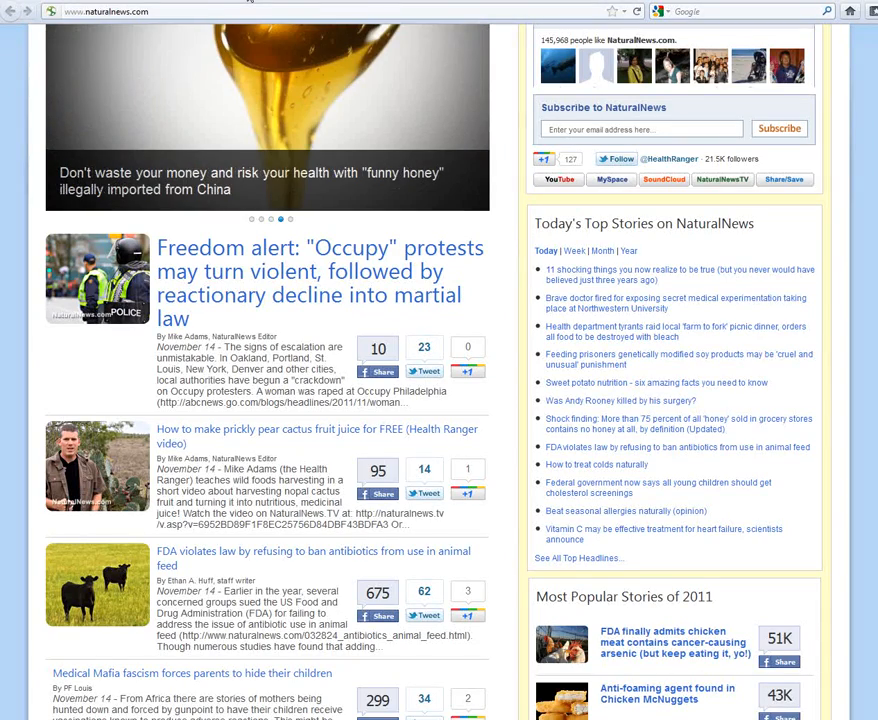
{"action": "scroll", "scroll_direction": "up", "scroll_amount": 3}
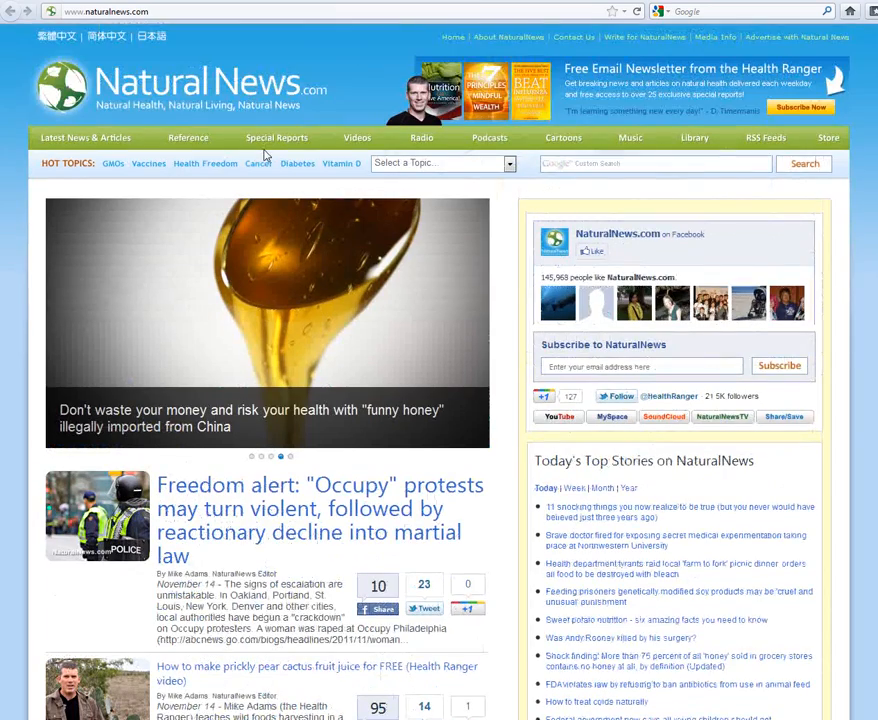
{"action": "scroll", "scroll_direction": "down", "scroll_amount": 3}
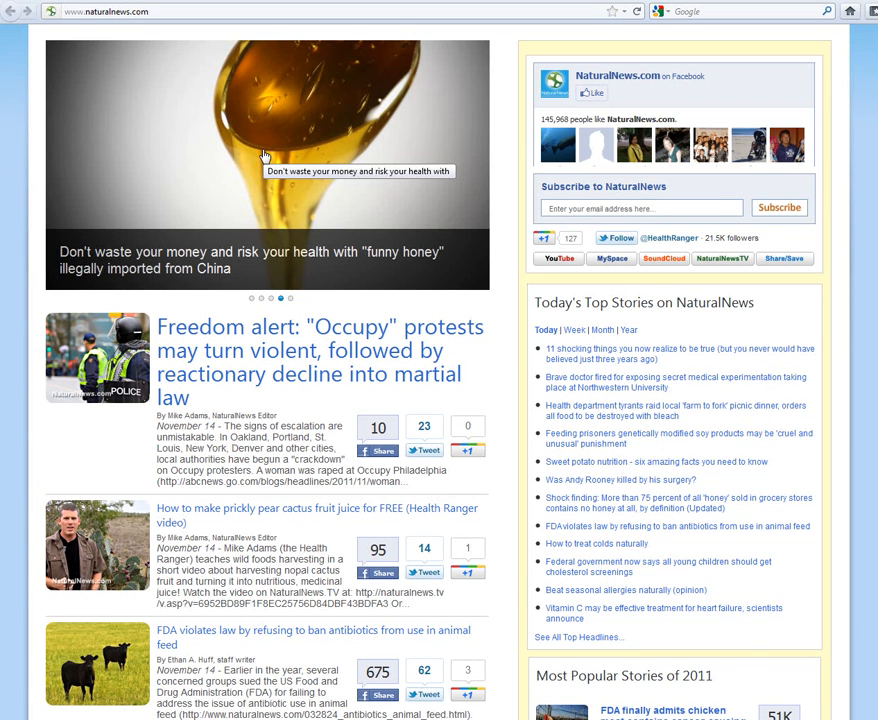
{"action": "scroll", "scroll_direction": "down", "scroll_amount": 3}
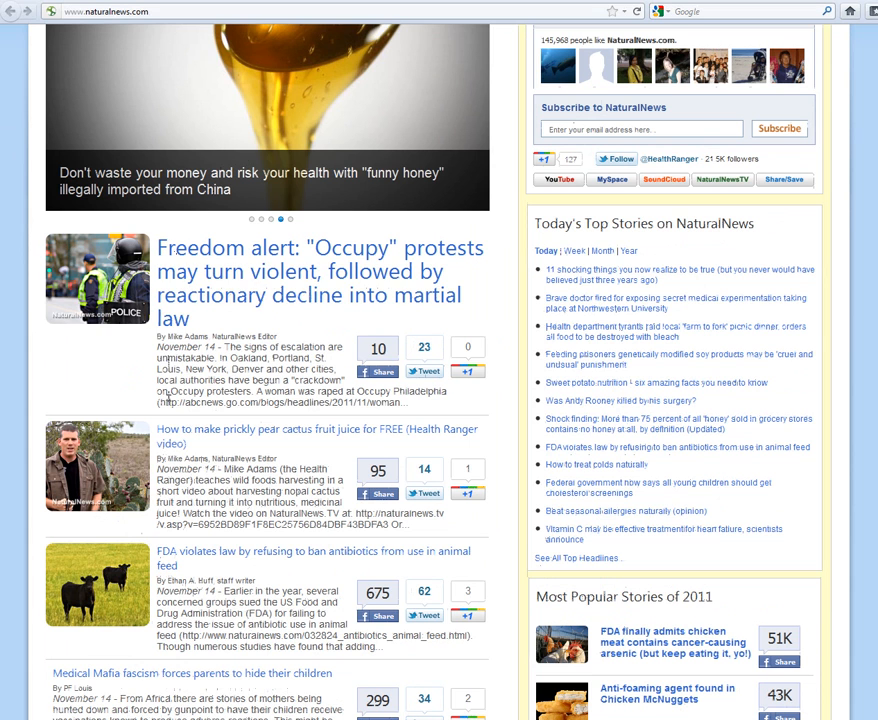
{"action": "scroll", "scroll_direction": "down", "scroll_amount": 3}
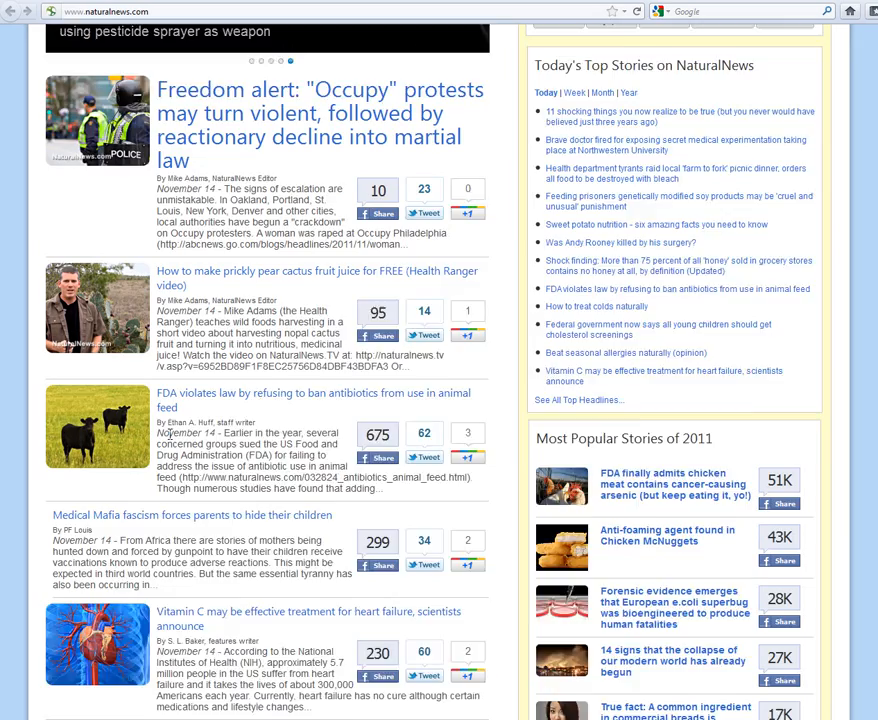
Scroll to the calcium and selenium internal radiation protection article
{"action": "scroll", "scroll_direction": "down", "scroll_amount": 3}
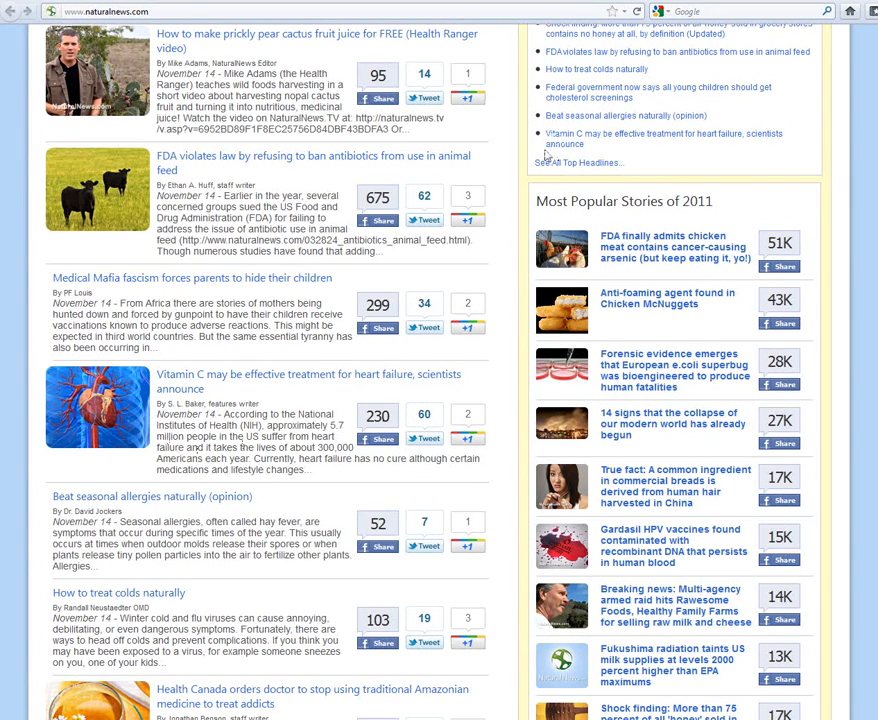
{"action": "mouse_move", "coordinate": [510, 207]}
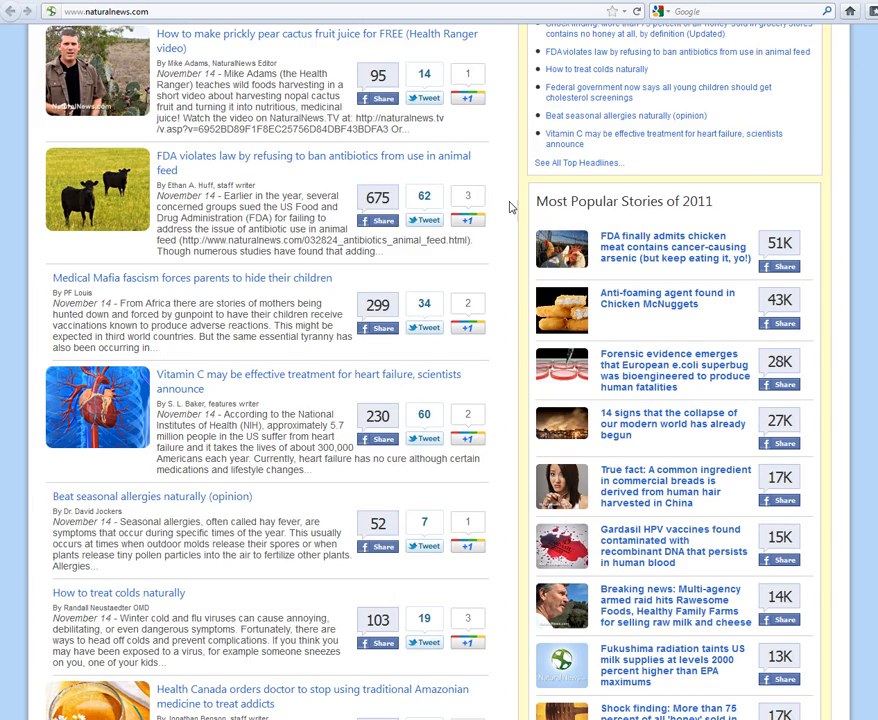
{"action": "scroll", "scroll_direction": "down", "scroll_amount": 3}
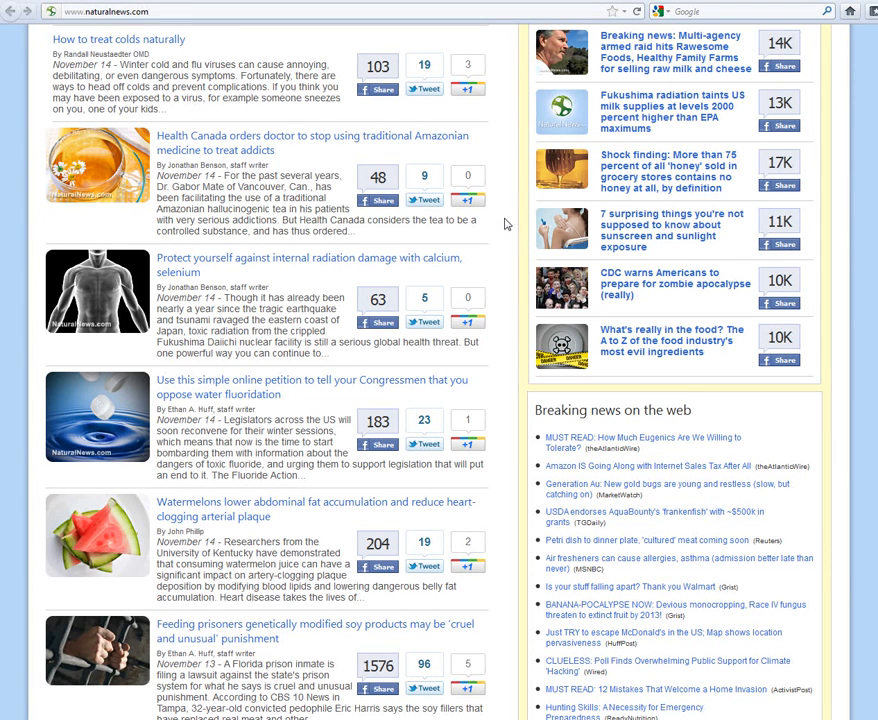
{"action": "mouse_move", "coordinate": [490, 218]}
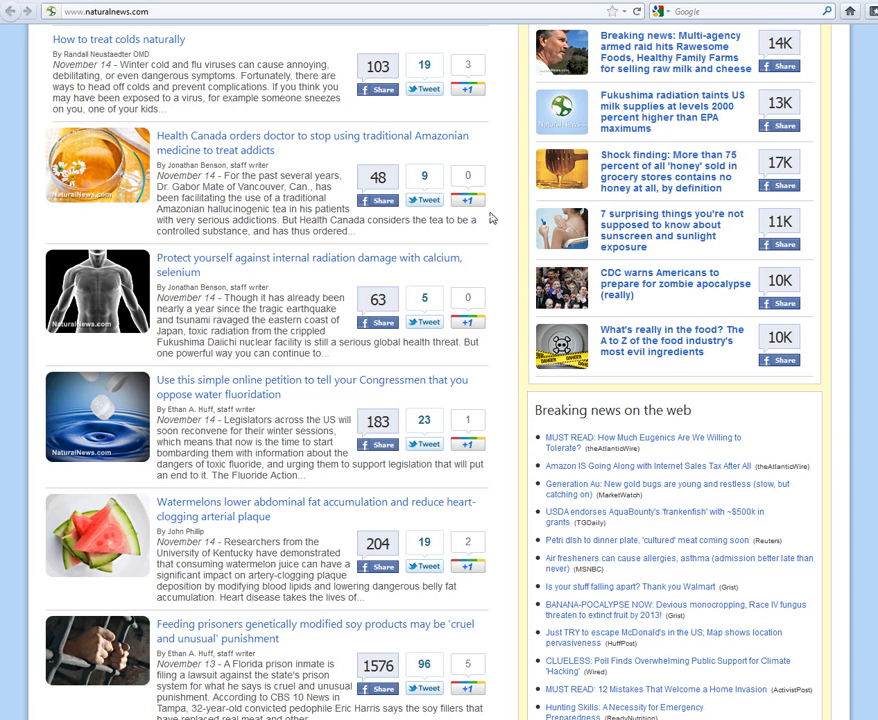
{"action": "mouse_move", "coordinate": [57, 518]}
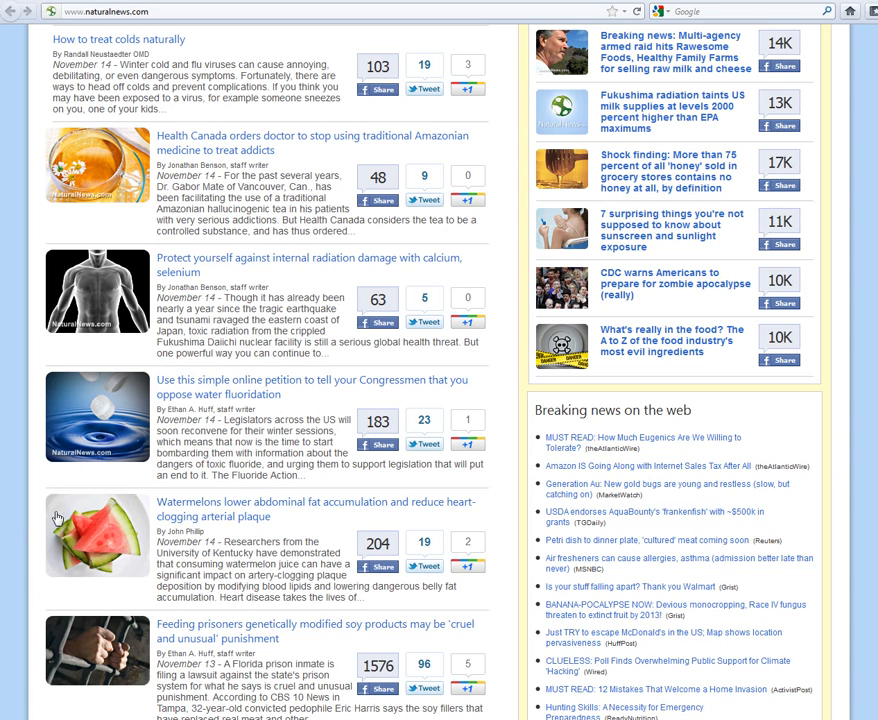
{"action": "scroll", "scroll_direction": "down", "scroll_amount": 3}
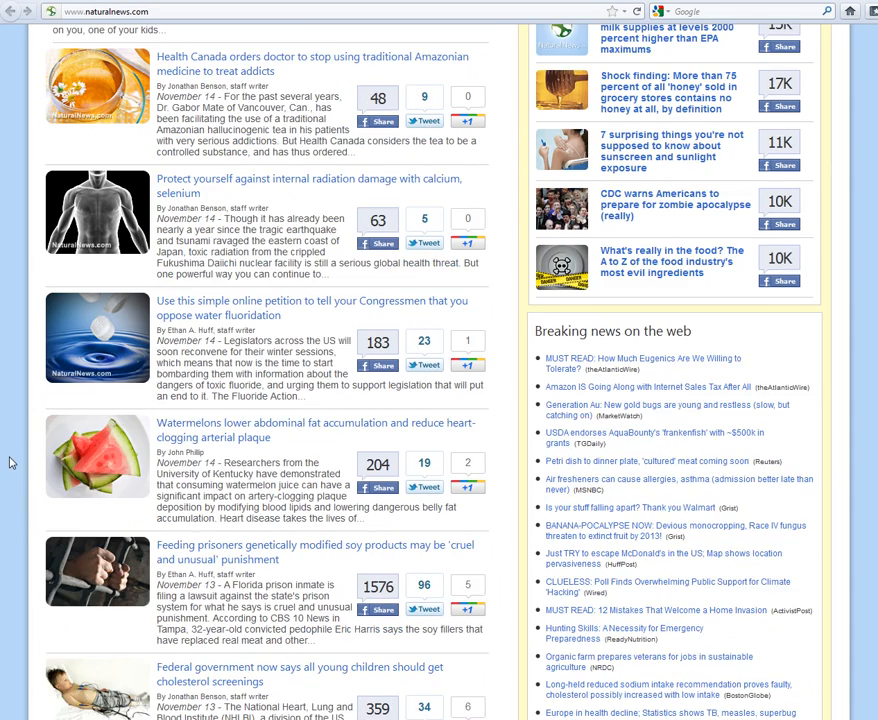
{"action": "scroll", "scroll_direction": "down", "scroll_amount": 3}
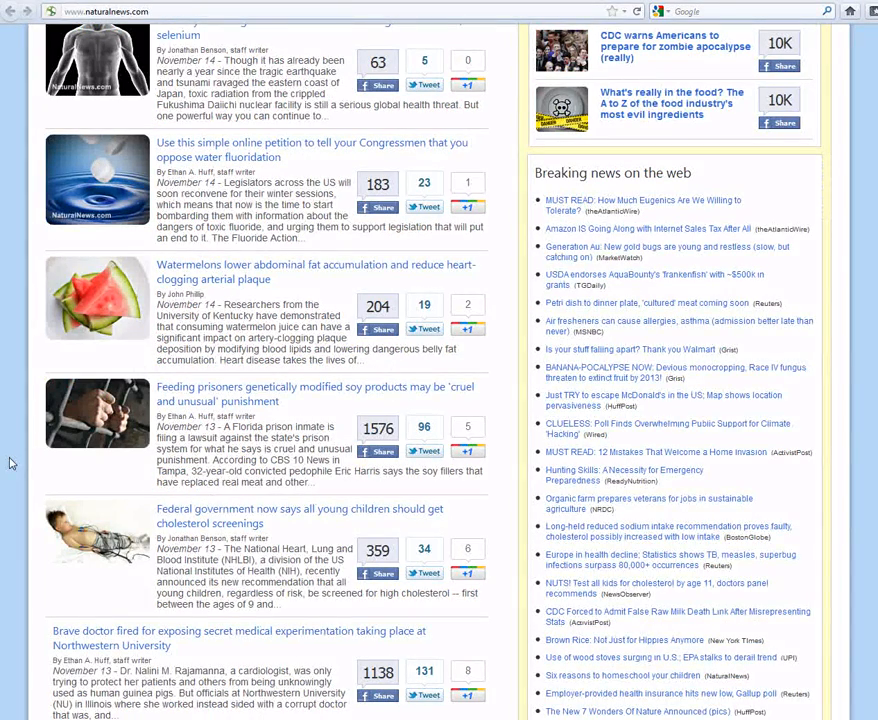
{"action": "scroll", "scroll_direction": "down", "scroll_amount": 3}
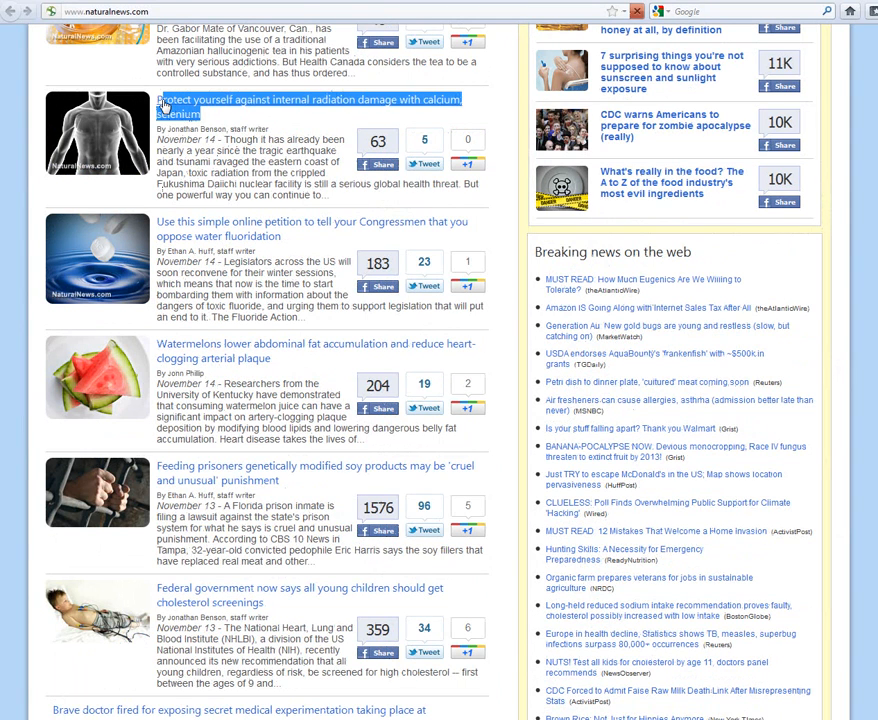
{"action": "left_click", "coordinate": [310, 105]}
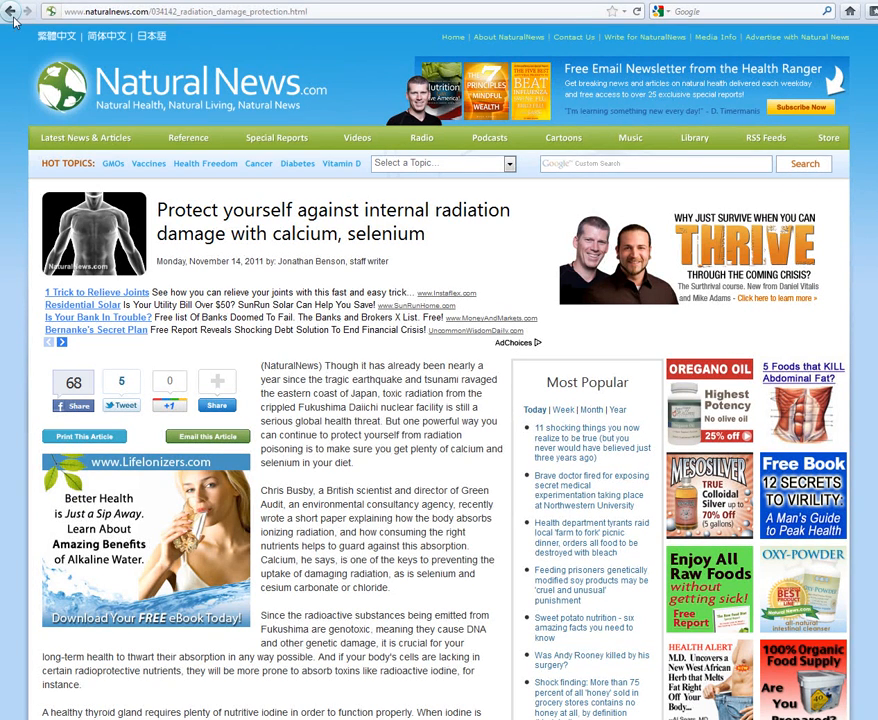
{"action": "scroll", "scroll_direction": "down", "scroll_amount": 3}
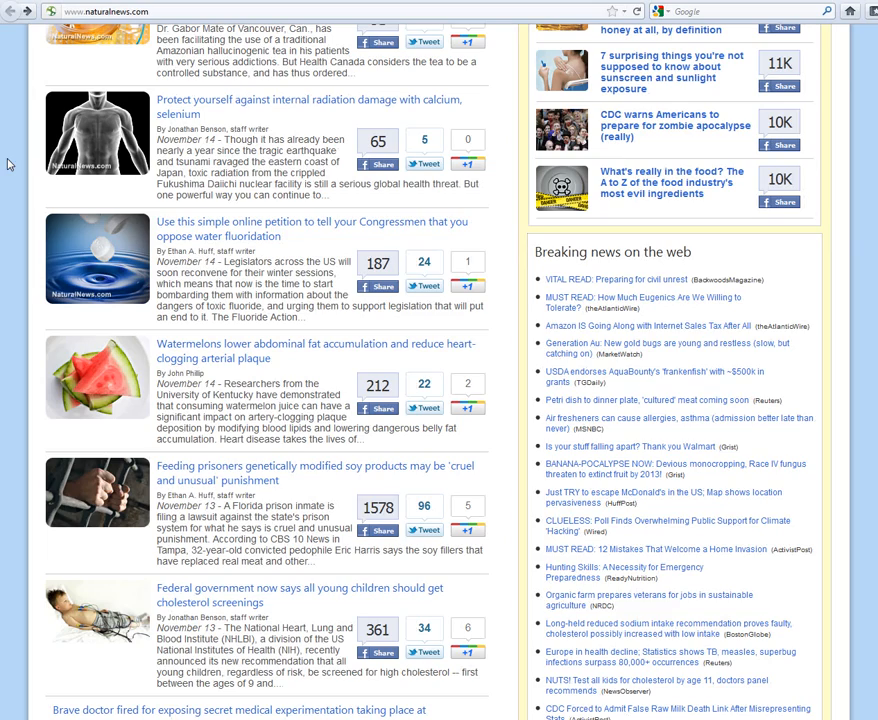
Scroll down to the Andy Rooney and sweet potato nutrition stories
{"action": "scroll", "scroll_direction": "down", "scroll_amount": 3}
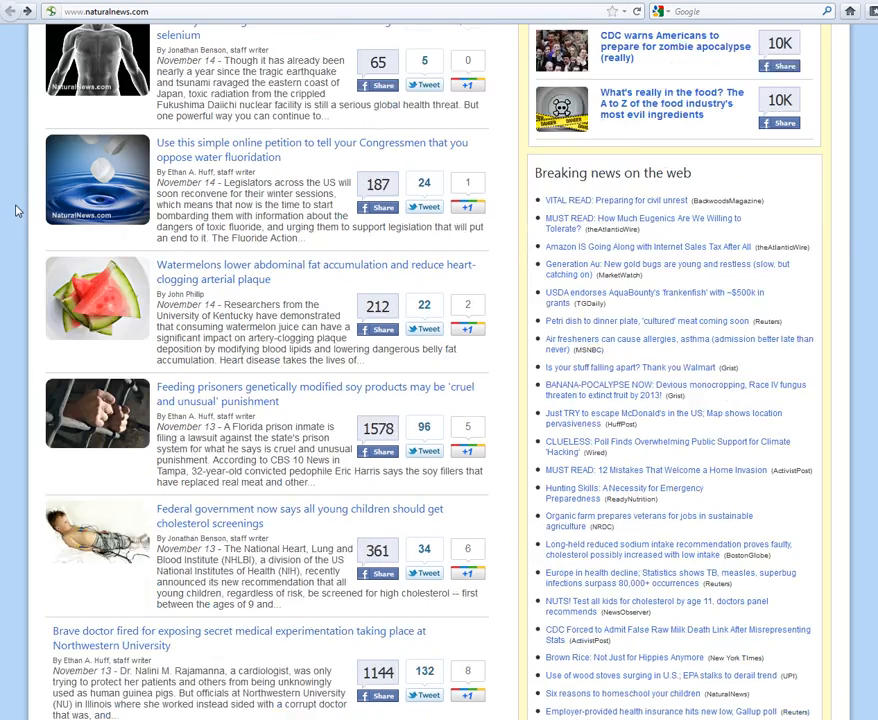
{"action": "scroll", "scroll_direction": "down", "scroll_amount": 3}
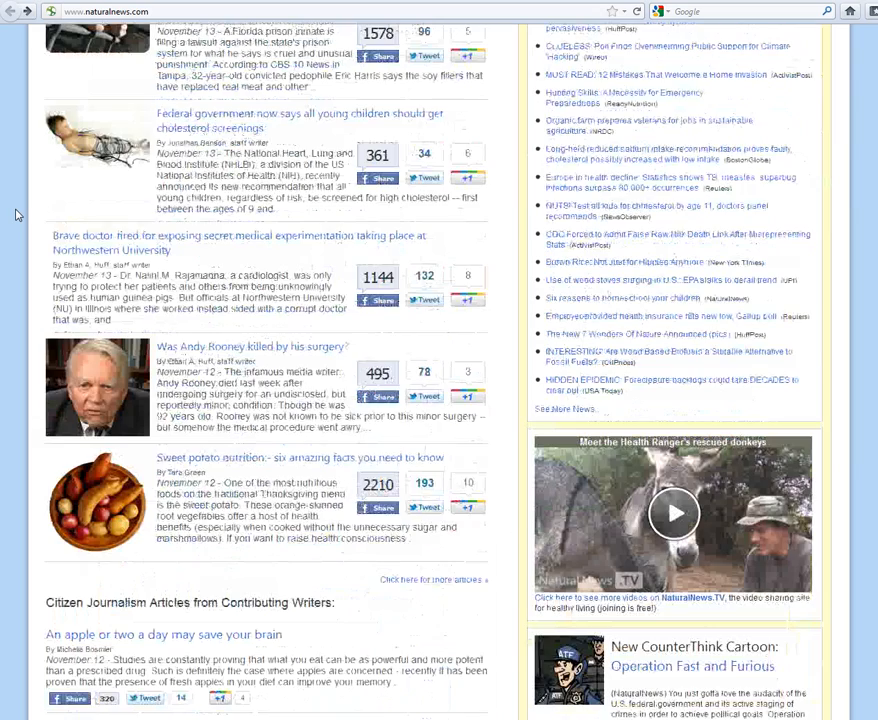
{"action": "scroll", "scroll_direction": "down", "scroll_amount": 3}
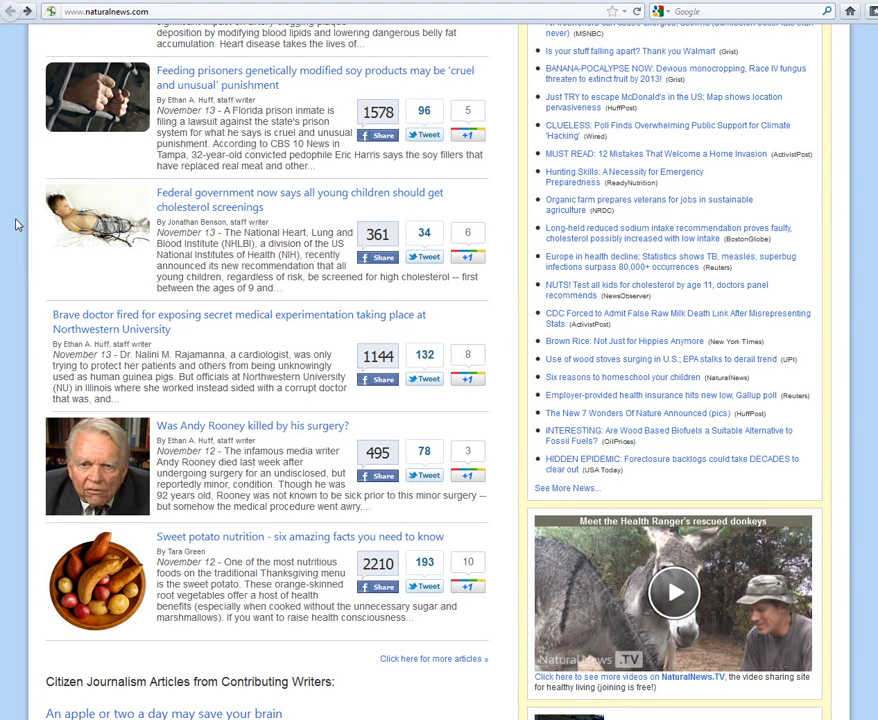
{"action": "mouse_move", "coordinate": [13, 234]}
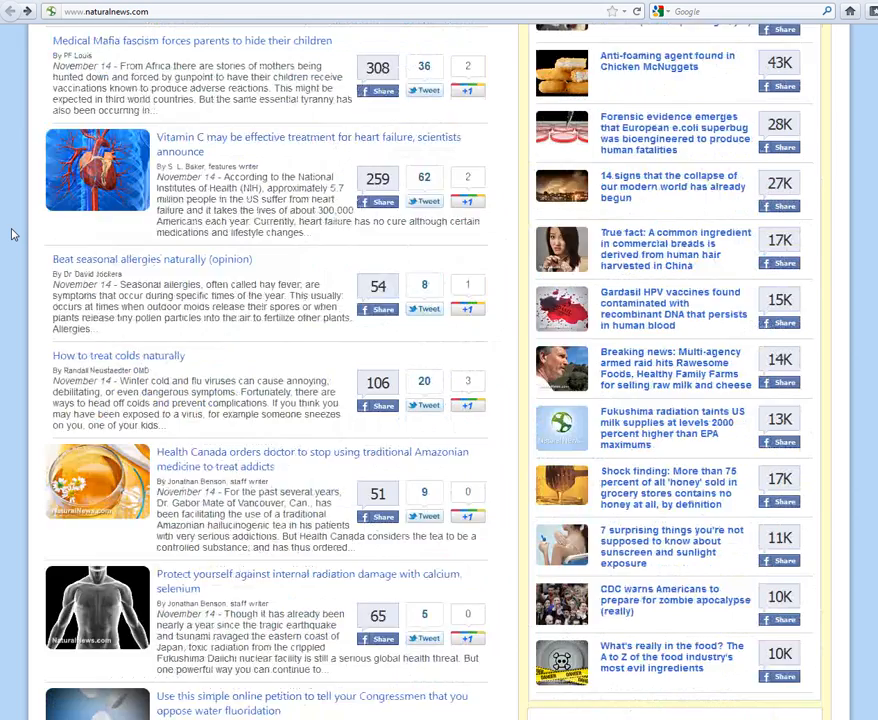
{"action": "scroll", "scroll_direction": "down", "scroll_amount": 3}
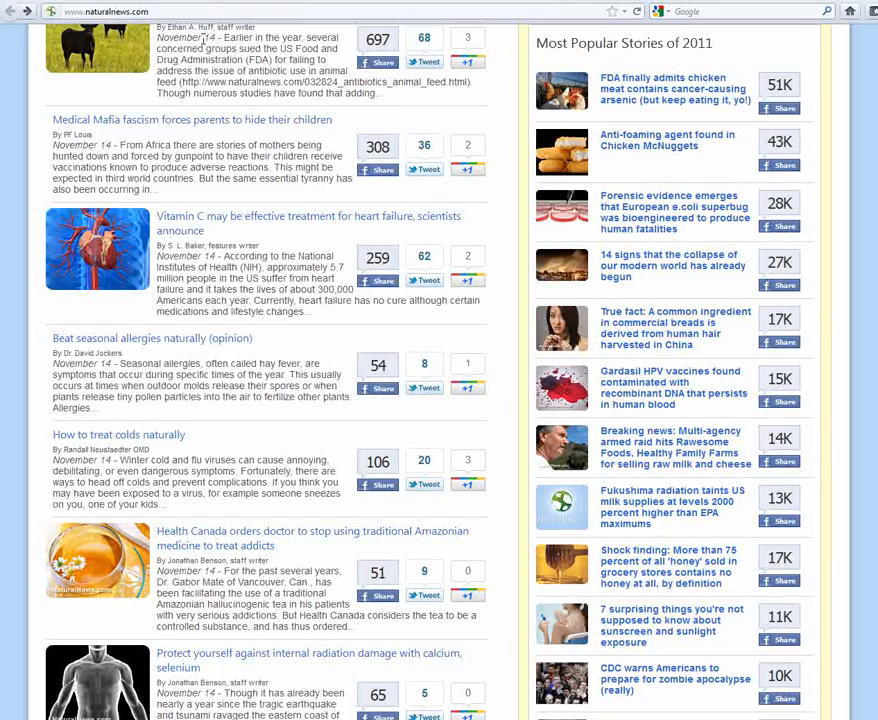
{"action": "scroll", "scroll_direction": "down", "scroll_amount": 3}
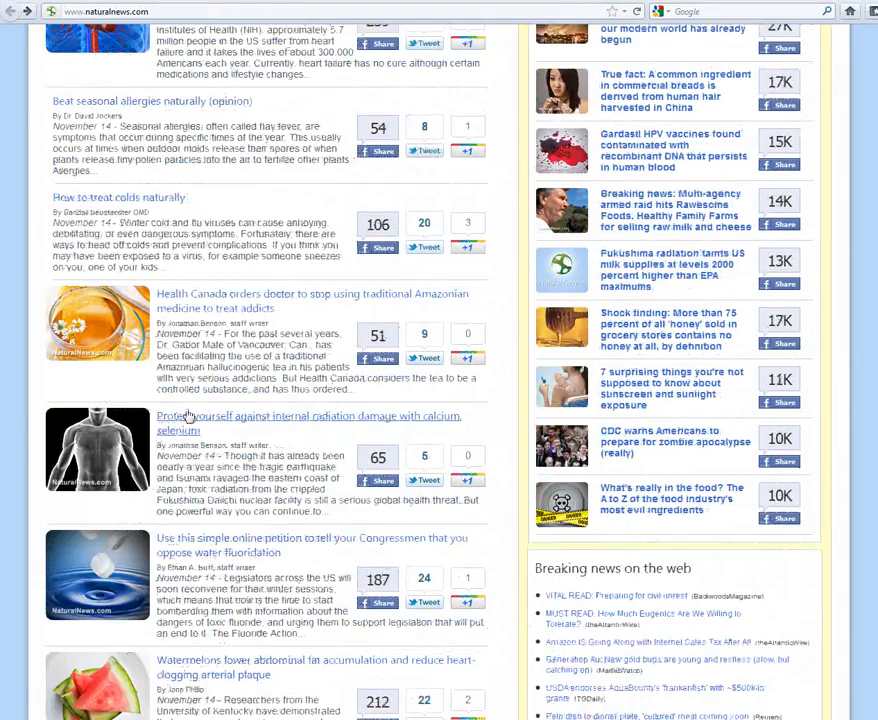
{"action": "scroll", "scroll_direction": "down", "scroll_amount": 3}
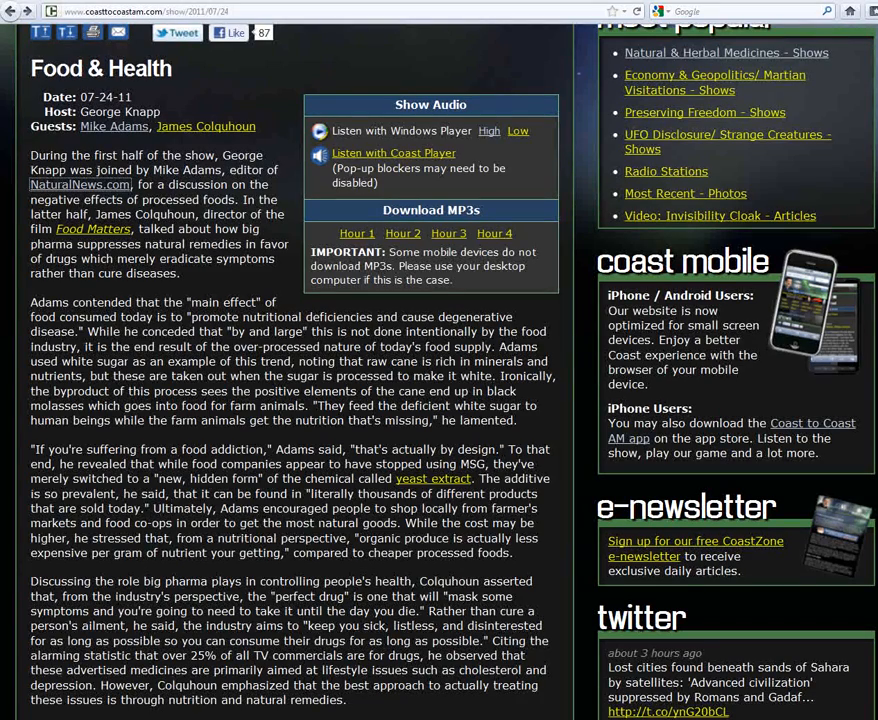
{"action": "mouse_move", "coordinate": [366, 72]}
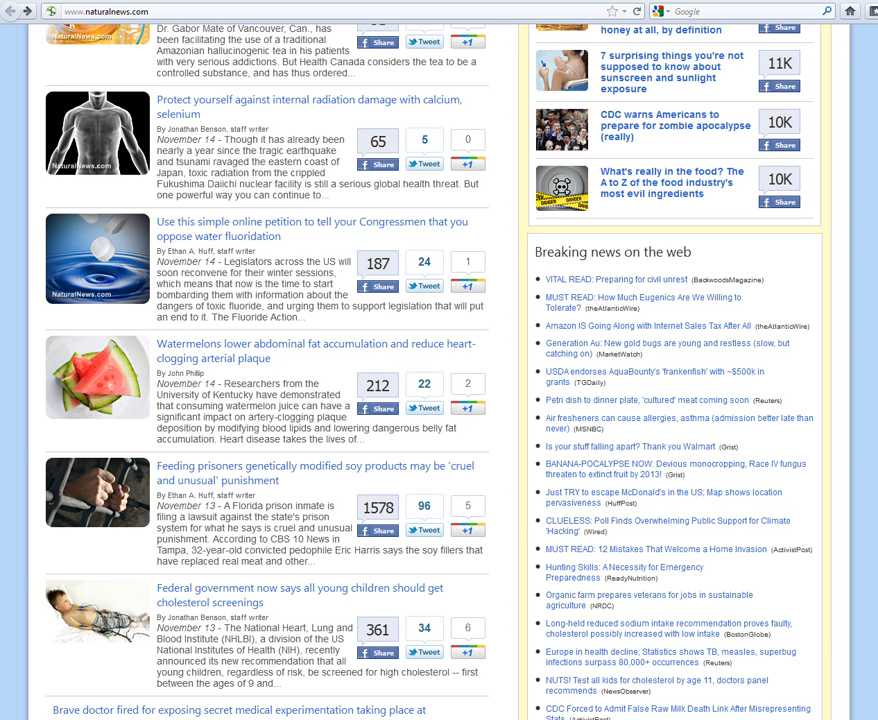
{"action": "mouse_move", "coordinate": [814, 629]}
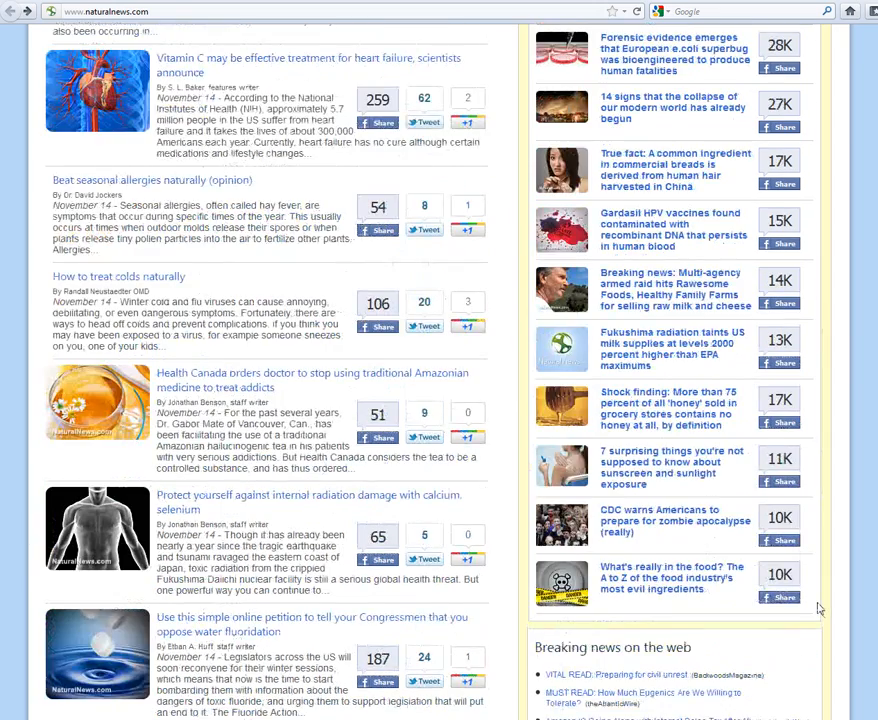
Scroll back to the November 14 Medical Mafia and Vitamin C heart-failure stories
{"action": "scroll", "scroll_direction": "up", "scroll_amount": 3}
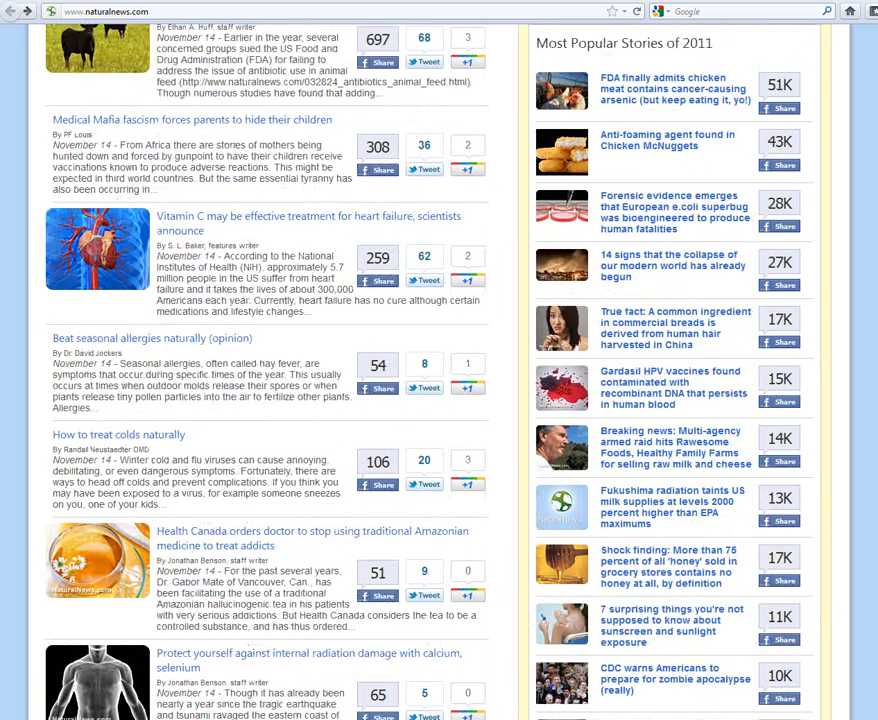
{"action": "scroll", "scroll_direction": "down", "scroll_amount": 3}
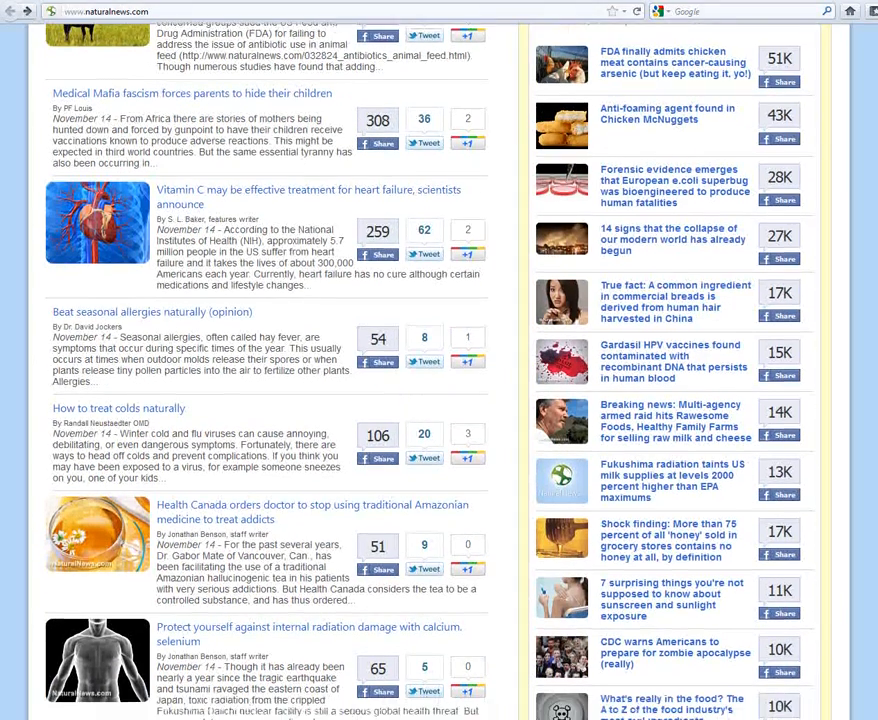